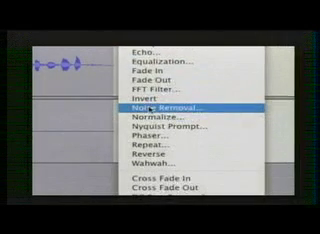
Open Effect > Noise Removal to show the noise profile and reduction settings.
left_click(158, 103)
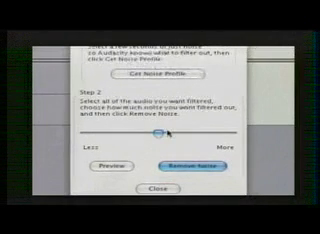